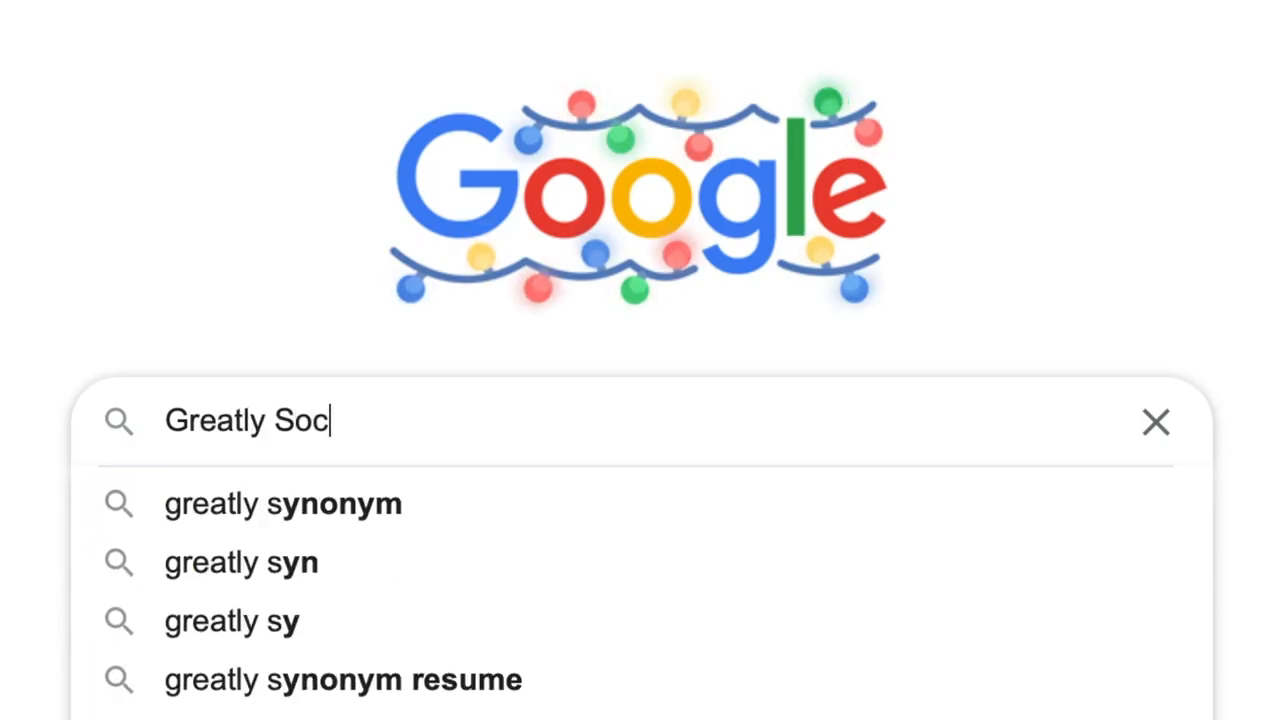
Run the Google search for 'Greatly Social' to bring up its results.
key(Enter)
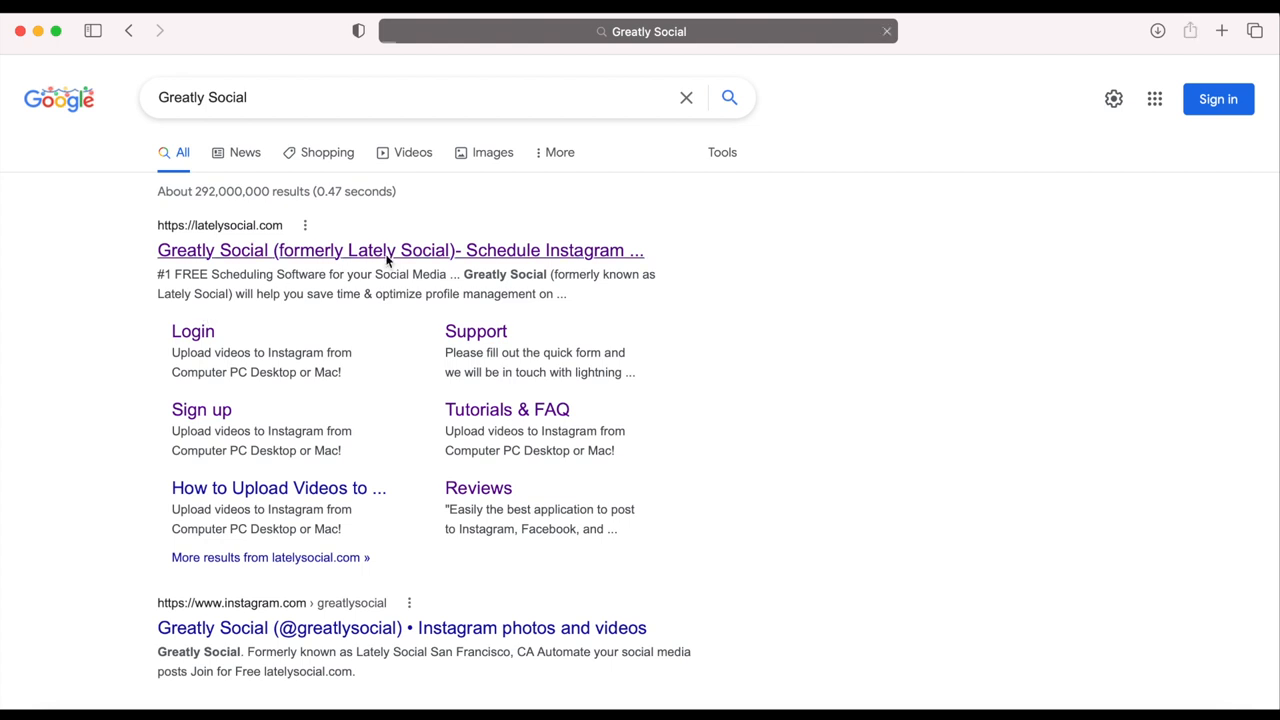
Enter the Greatly Social site, sign up, and reach Account manager listing connected accounts.
click(400, 250)
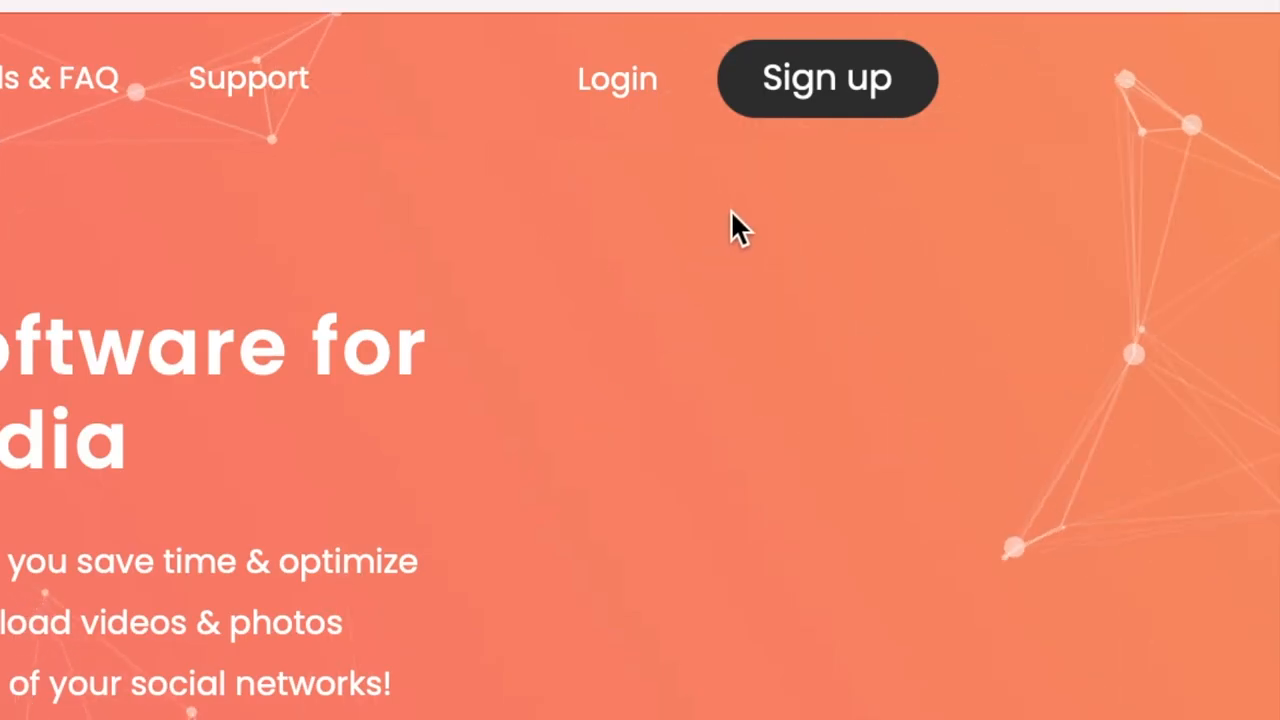
click(826, 78)
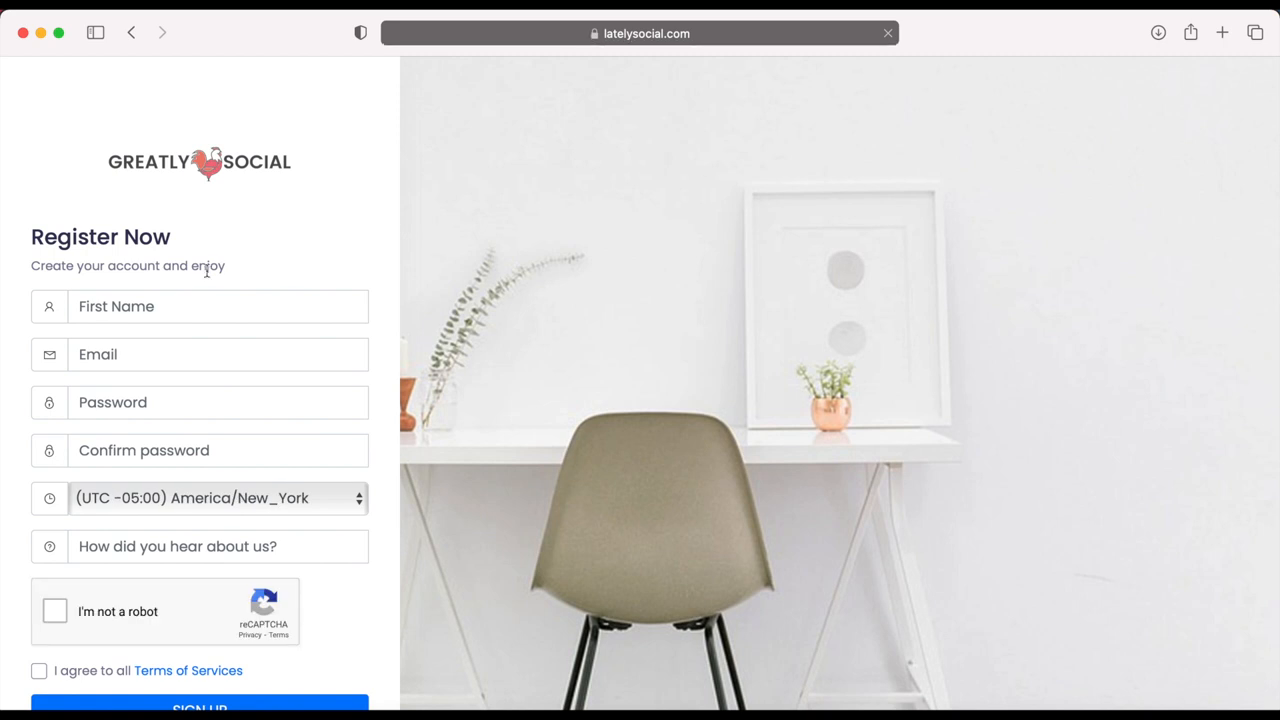
text(Rac)
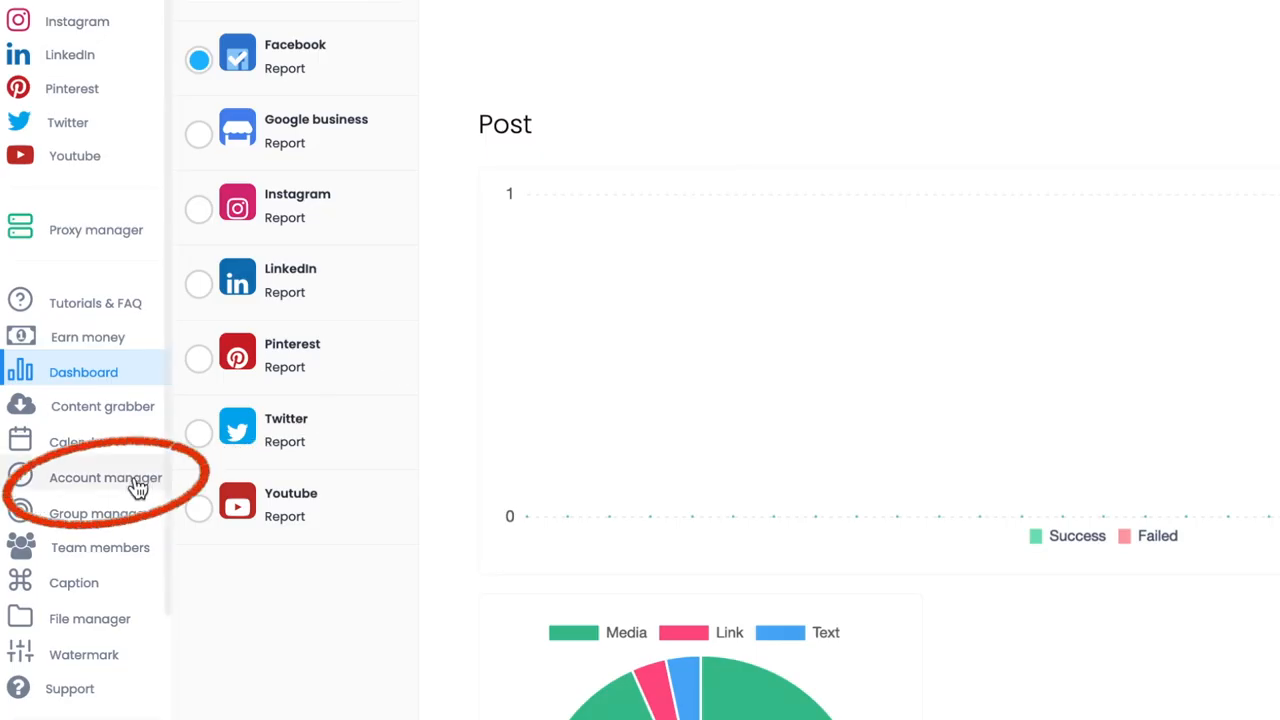
click(104, 476)
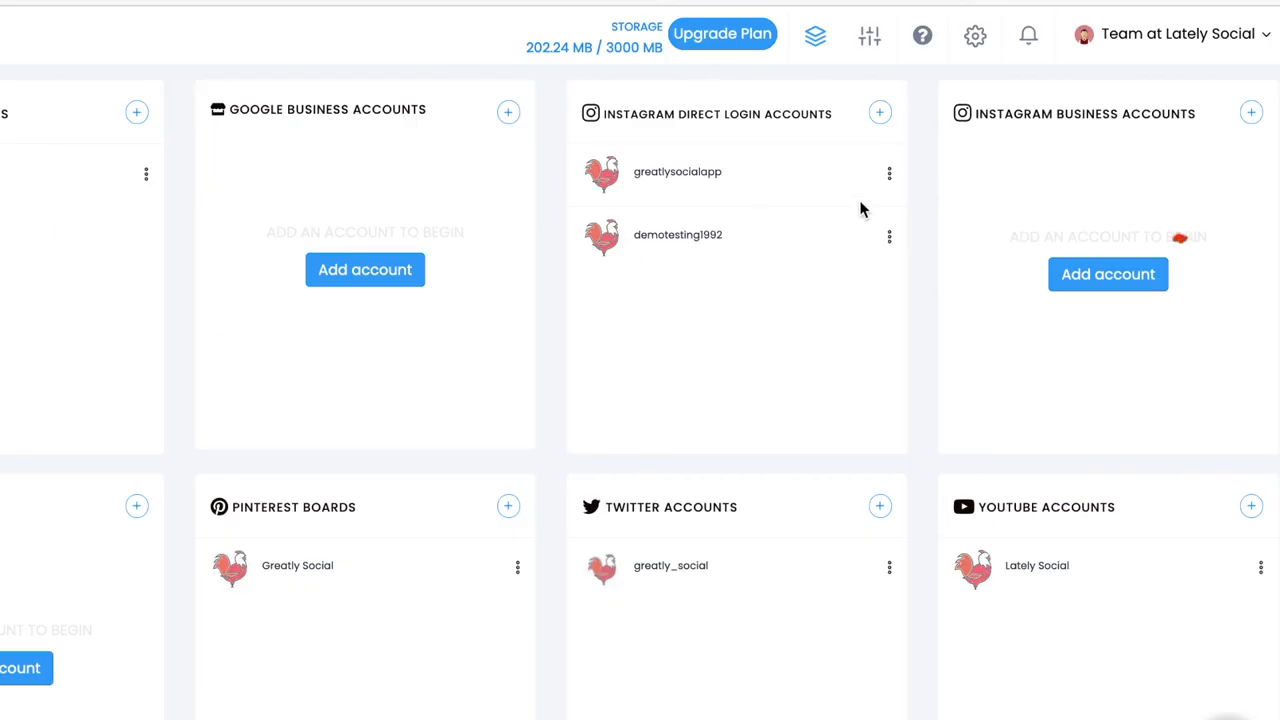
click(1108, 274)
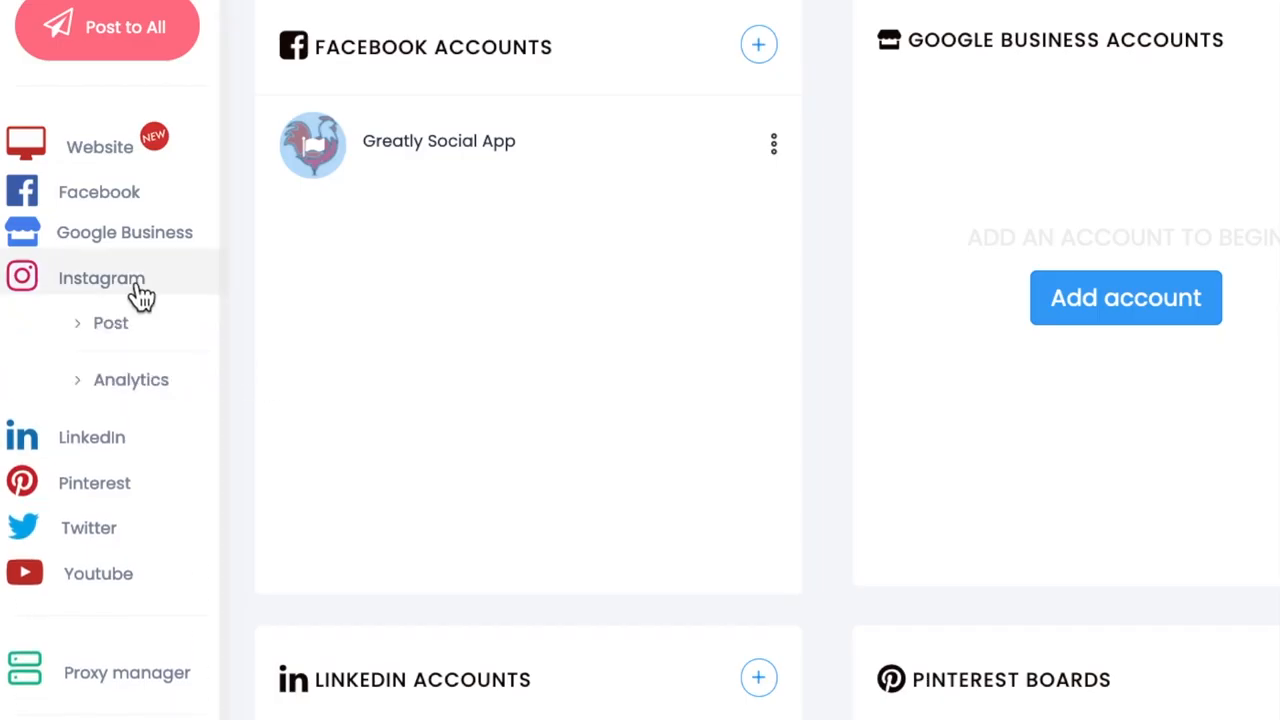
mouse_move(120, 340)
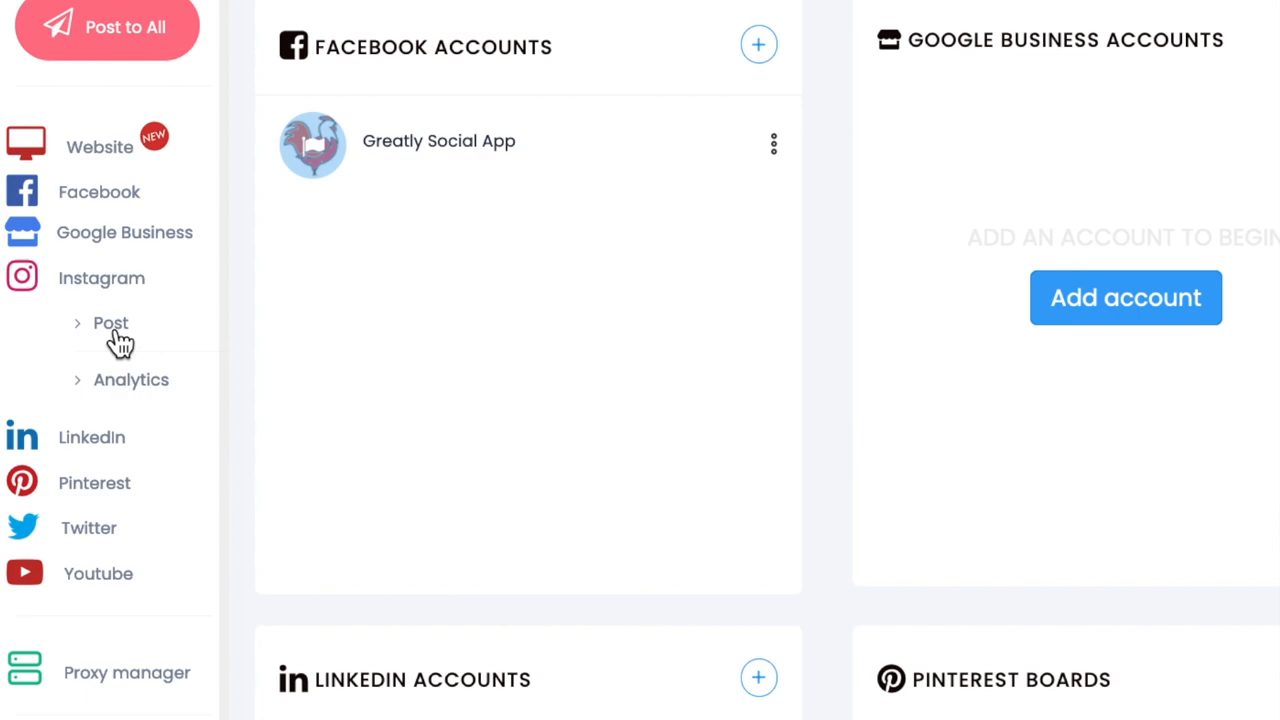
Draft an Instagram timeline post from the chosen account with the tiger image, with Schedule ticked.
click(110, 322)
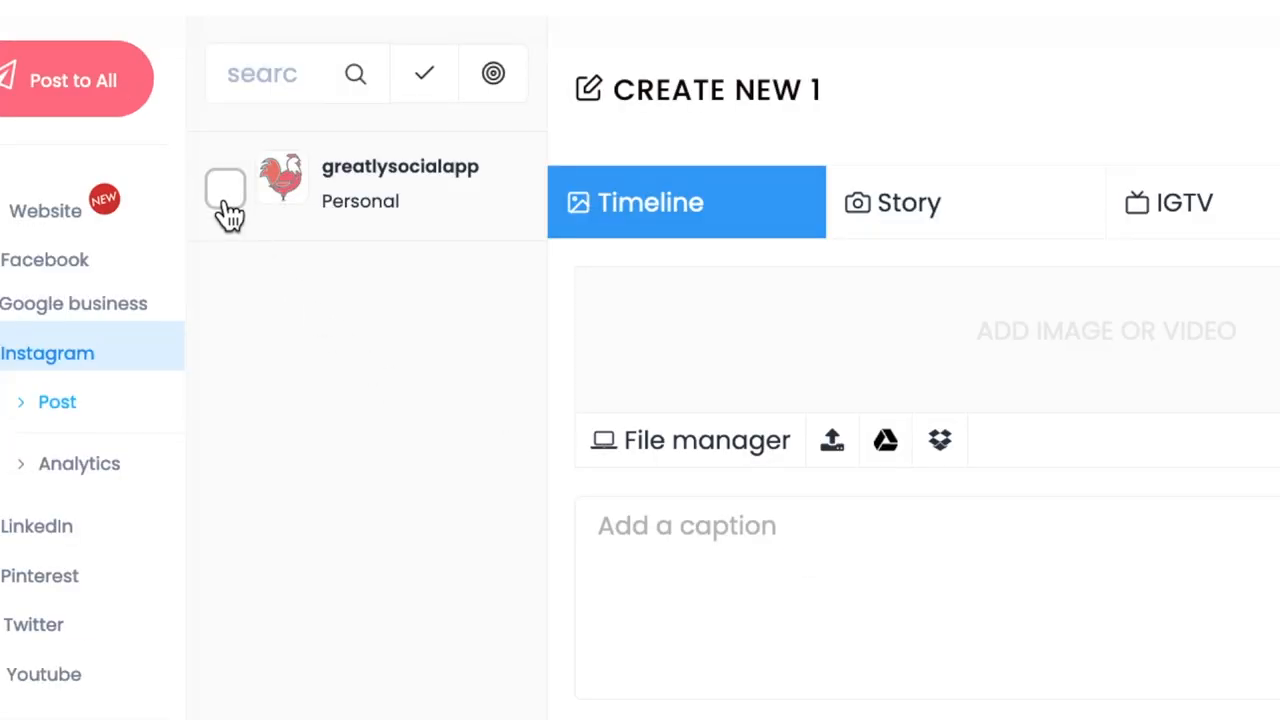
click(908, 204)
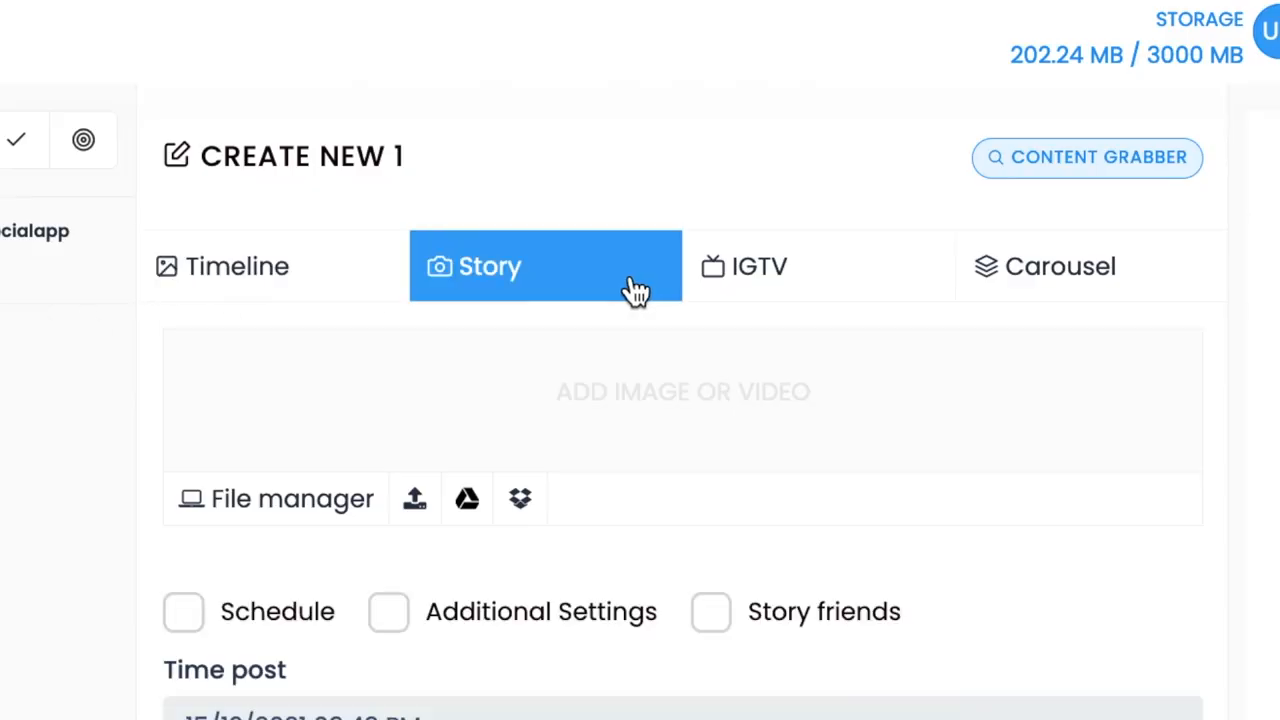
click(272, 266)
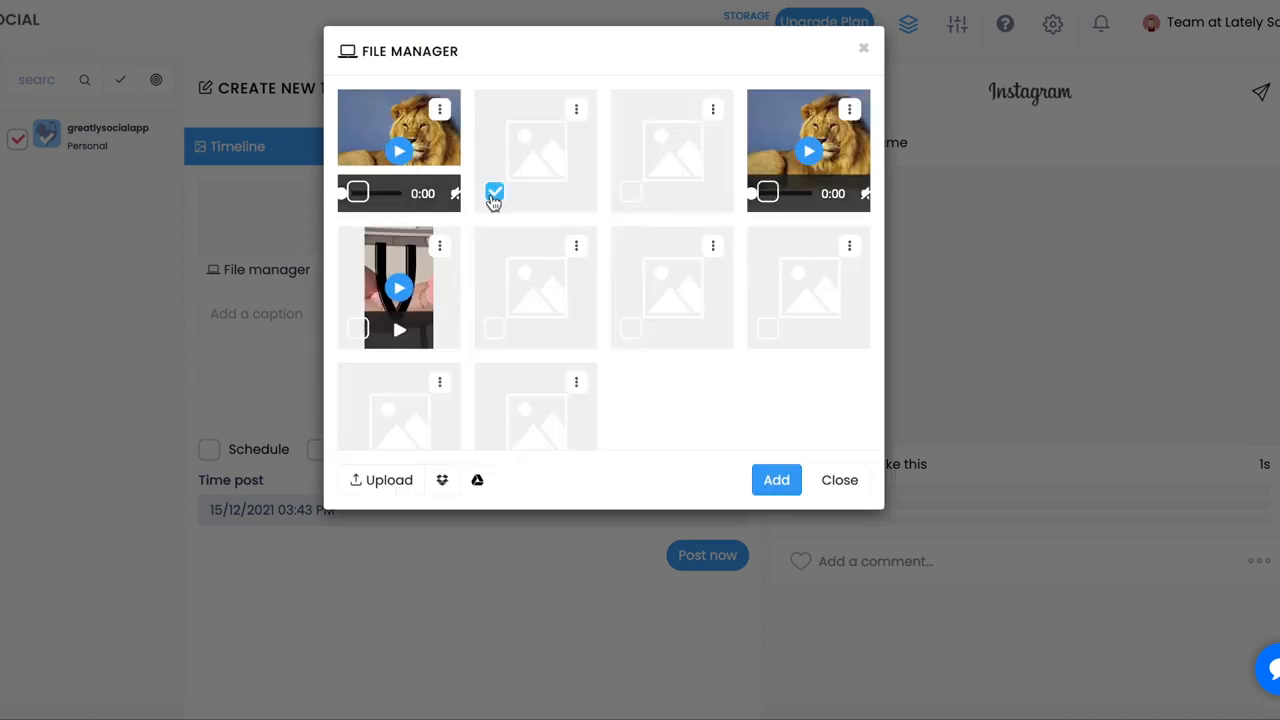
click(776, 480)
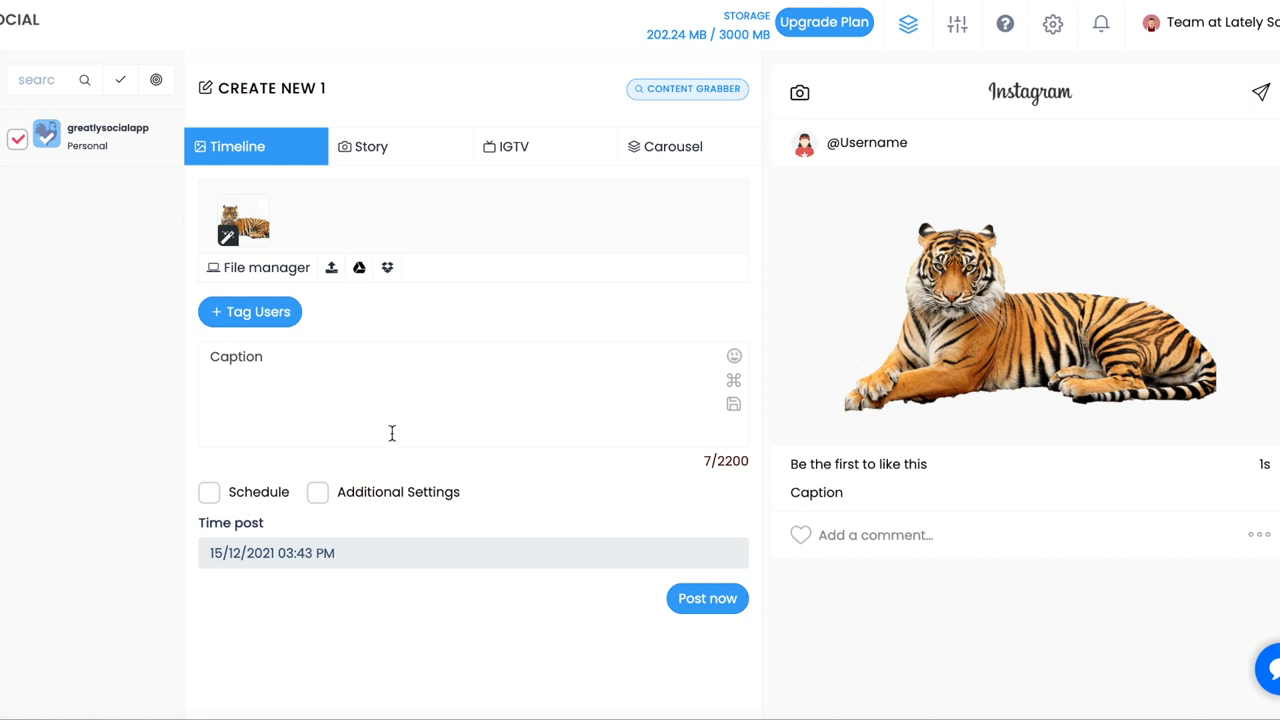
click(316, 468)
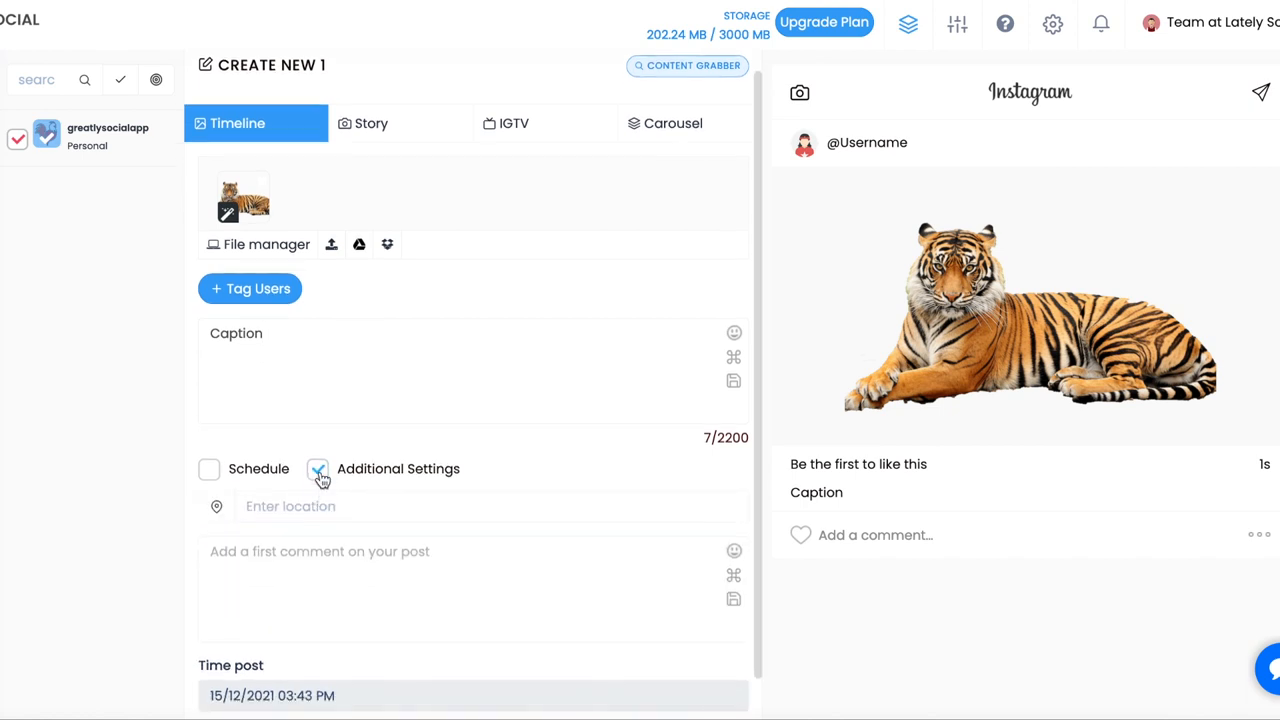
click(208, 468)
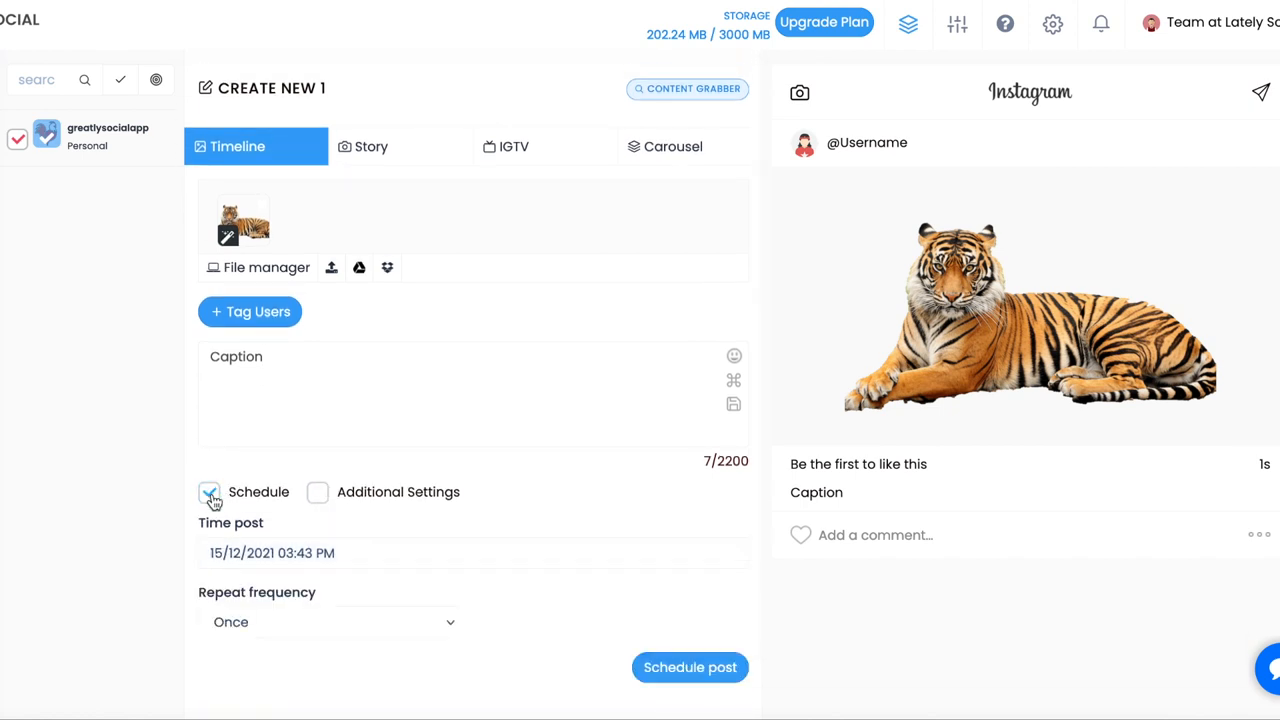
Set the post time to 22/12/2021 05:43 PM, then view the schedules calendar.
click(272, 552)
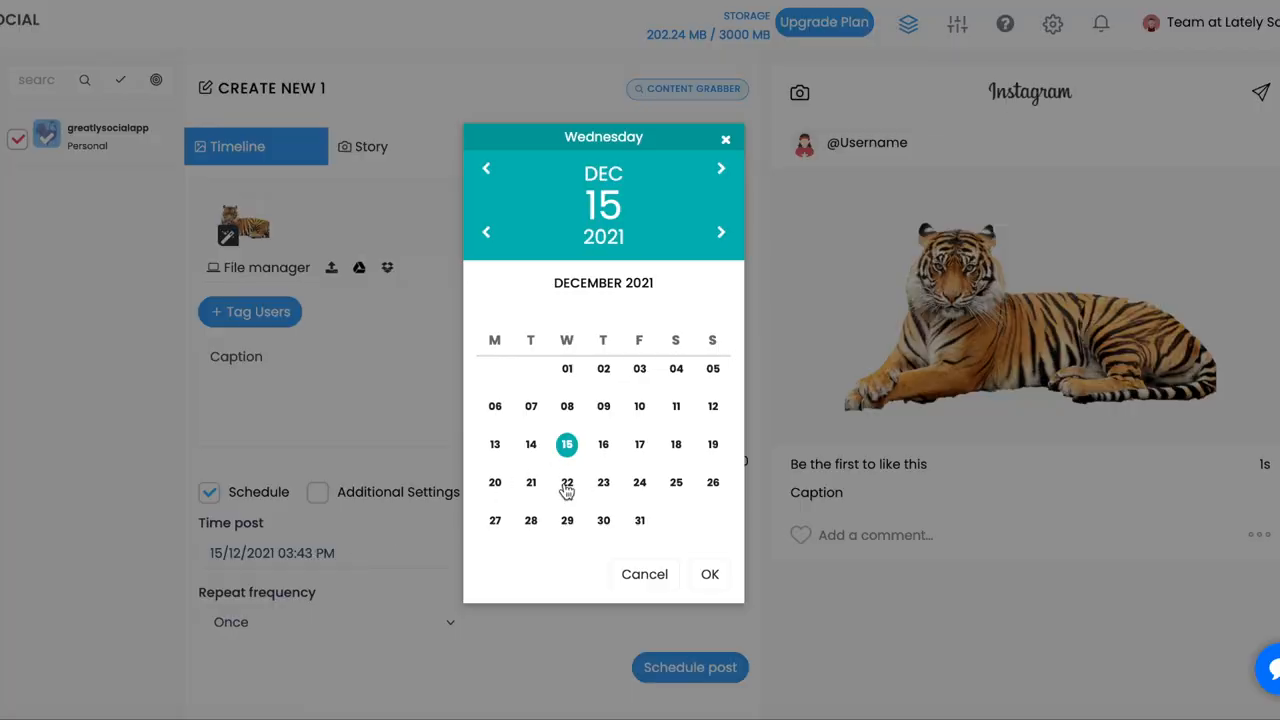
click(568, 482)
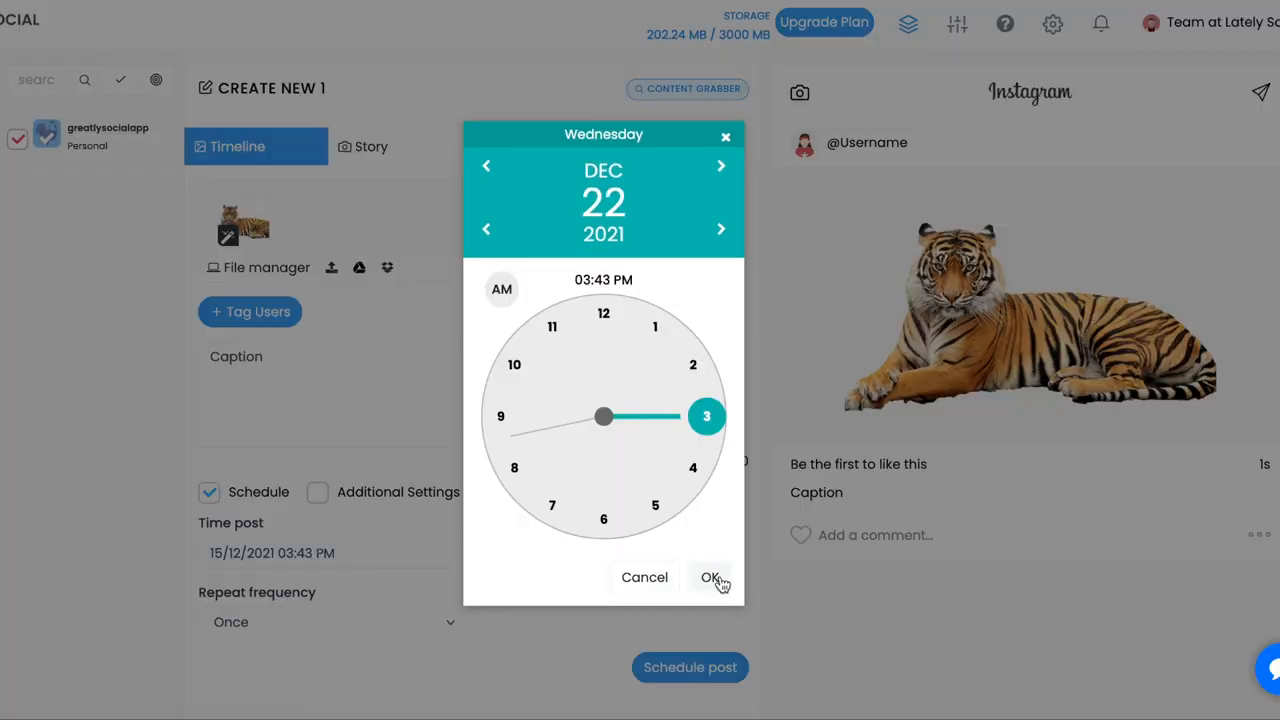
click(712, 576)
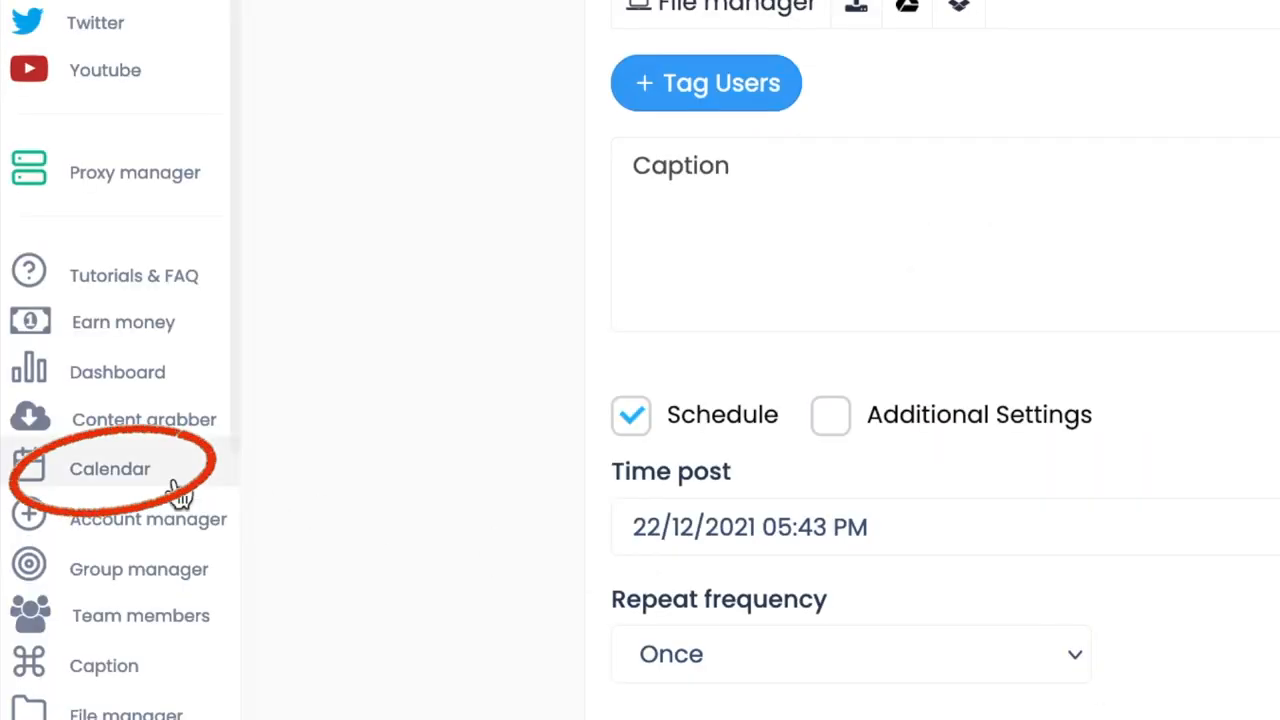
click(110, 468)
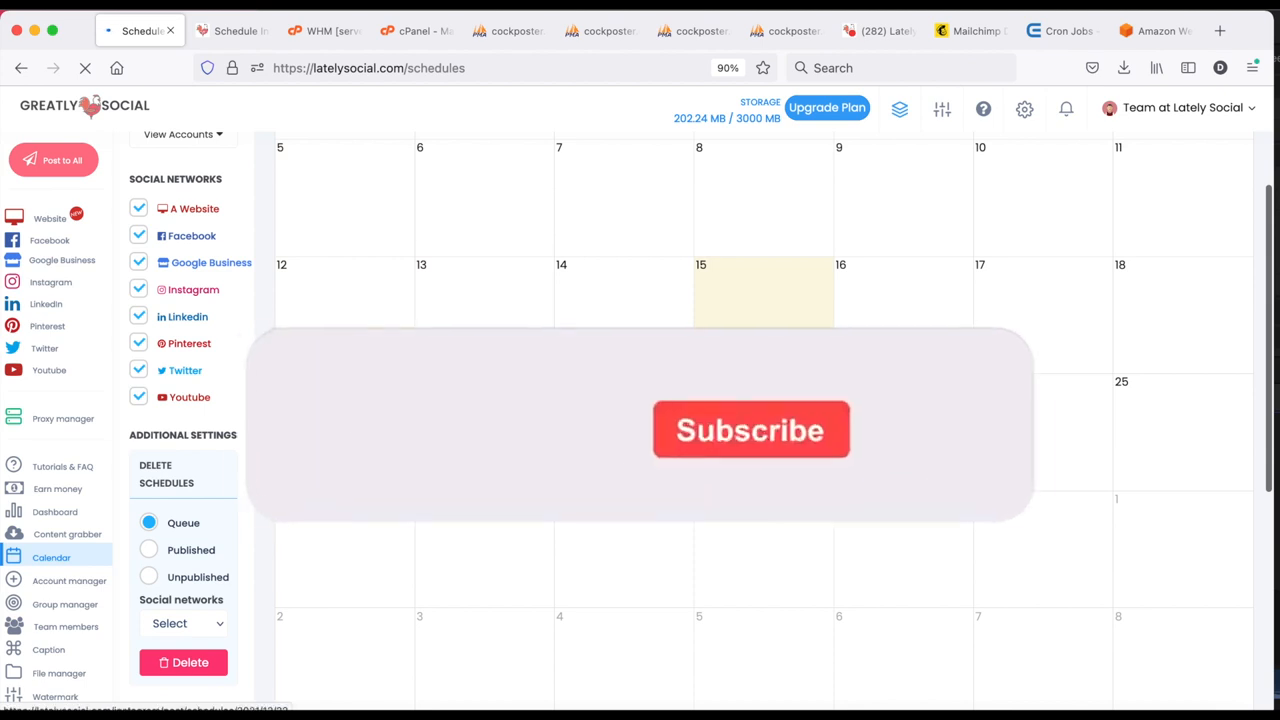